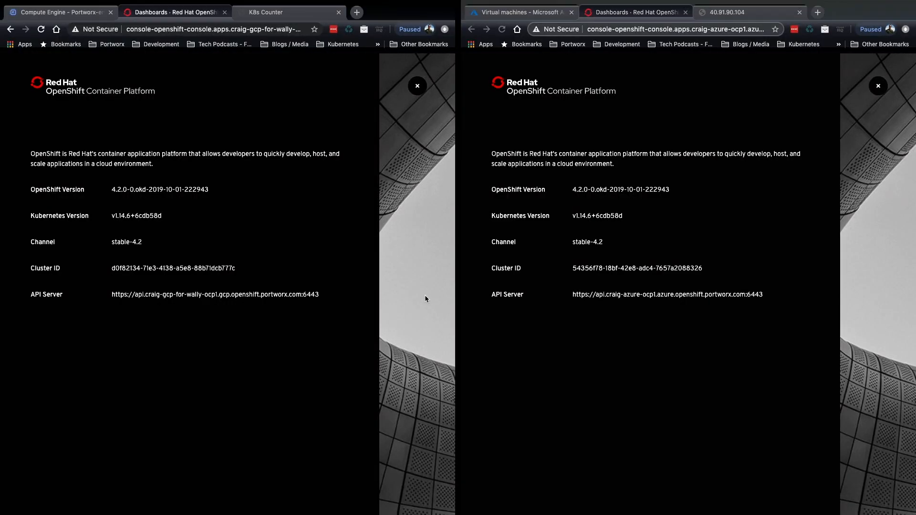
mouse_move(365, 251)
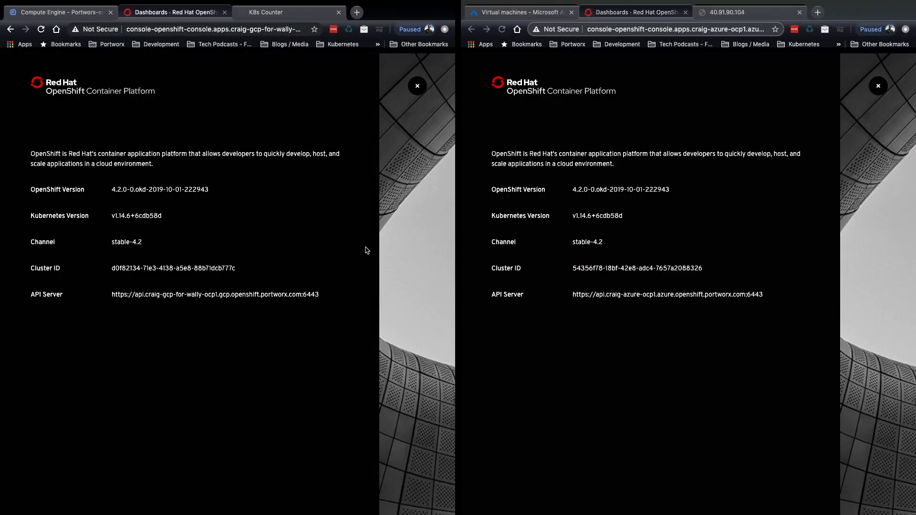
mouse_move(121, 115)
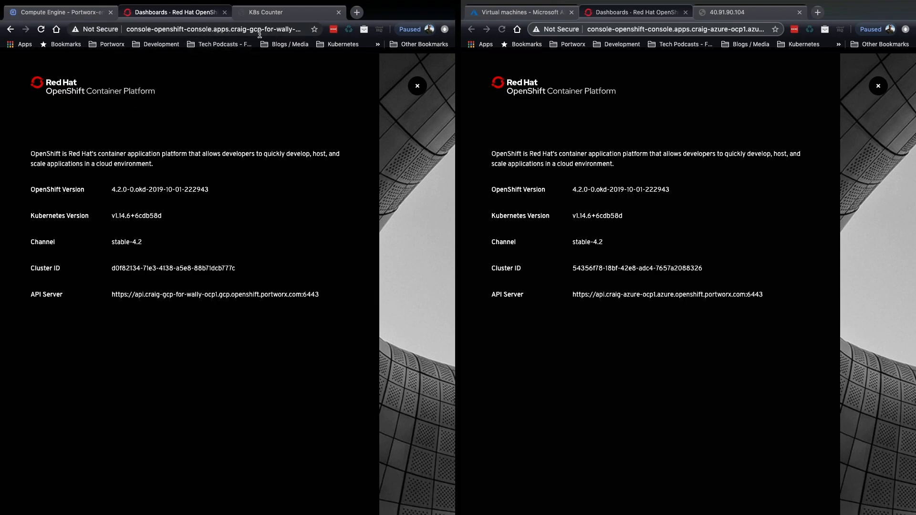
Dismiss the About modal to show the GCP cluster's Dashboards Overview page.
click(675, 30)
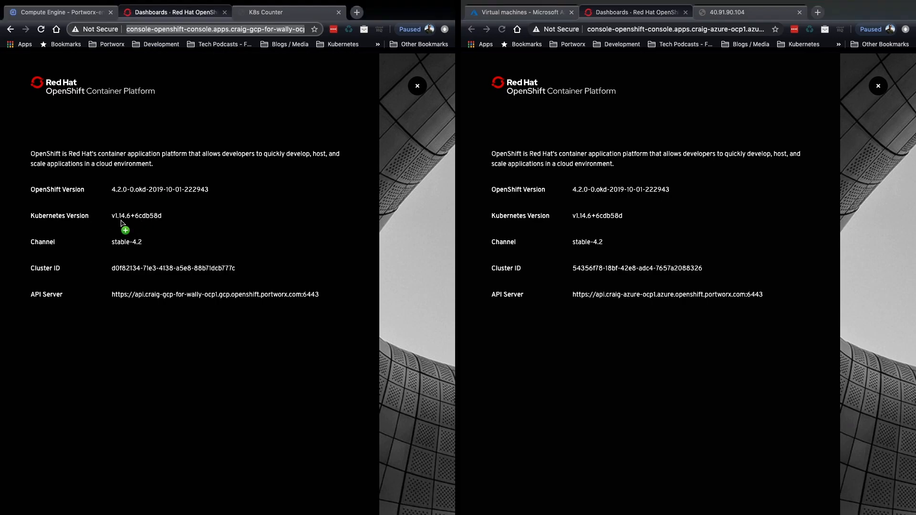
mouse_move(203, 279)
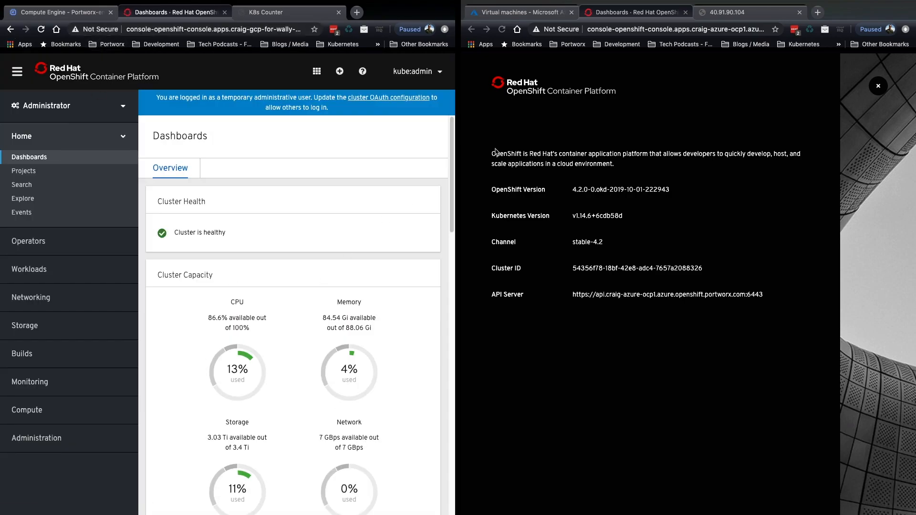
Scroll both dashboards down to the Details and Cluster Inventory cards showing GCP and Azure providers.
scroll(down, 3)
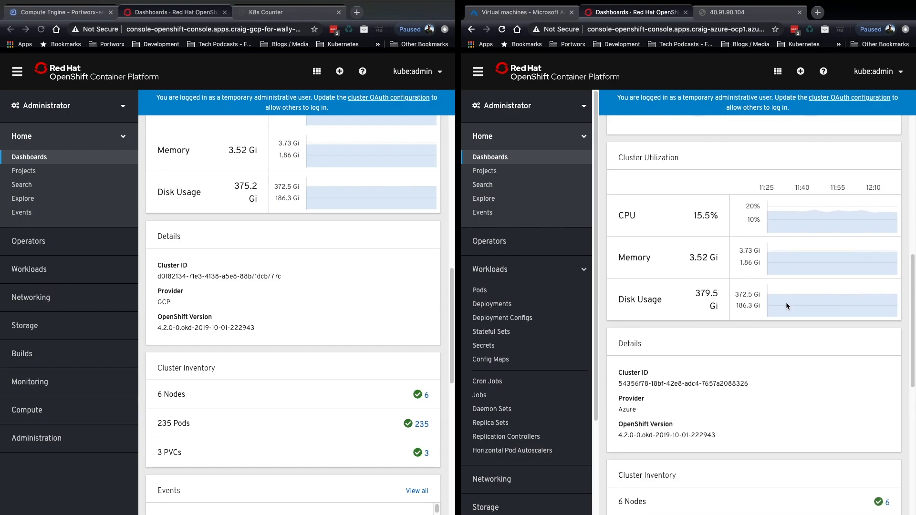
scroll(down, 3)
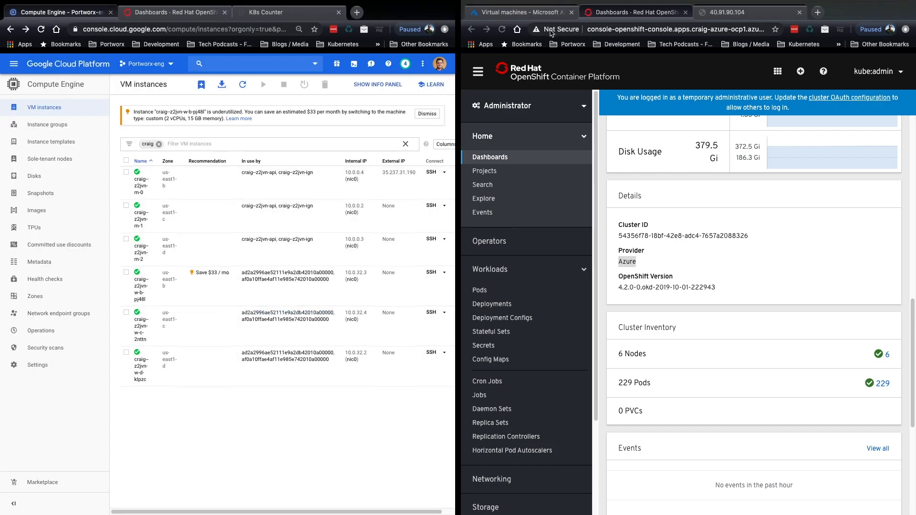
Show the Azure cluster's running VMs, then return to the GCP console's demo project deployments.
click(520, 11)
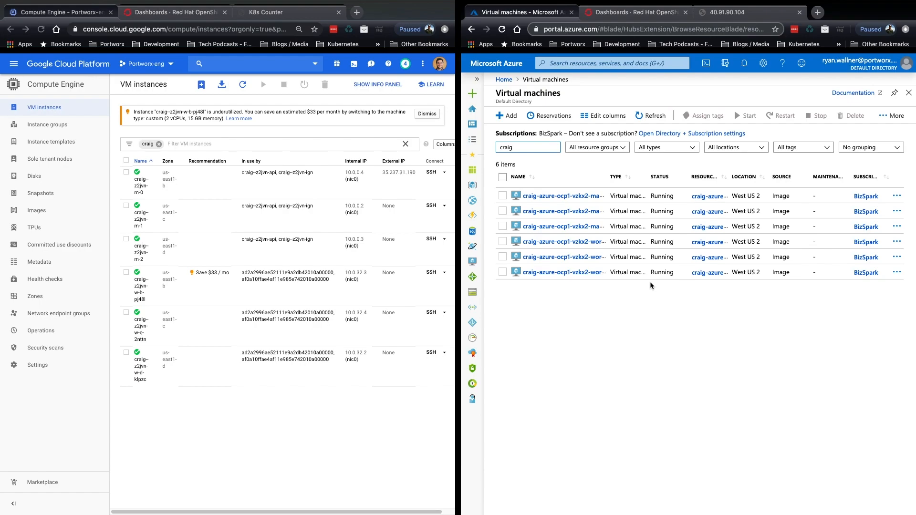
click(174, 12)
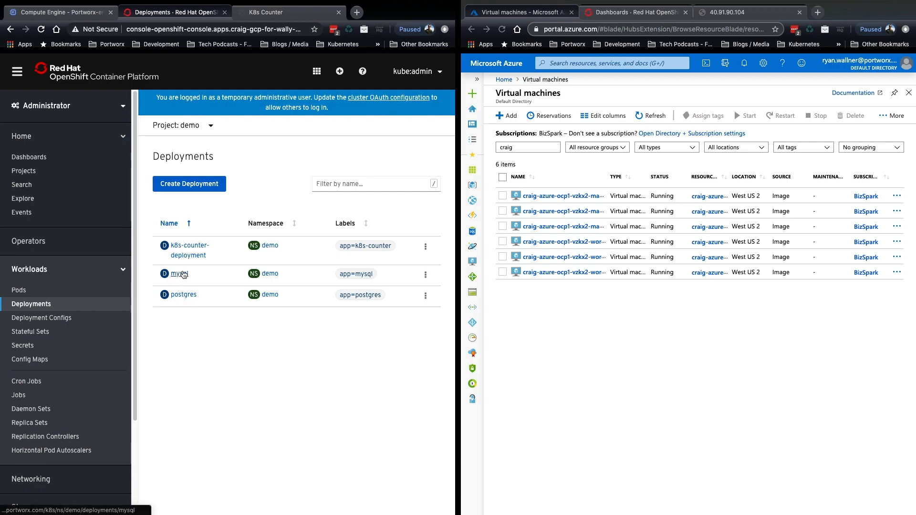
Inspect the postgres deployment's postgres-data volume, then list the persistent volumes and claims.
click(183, 294)
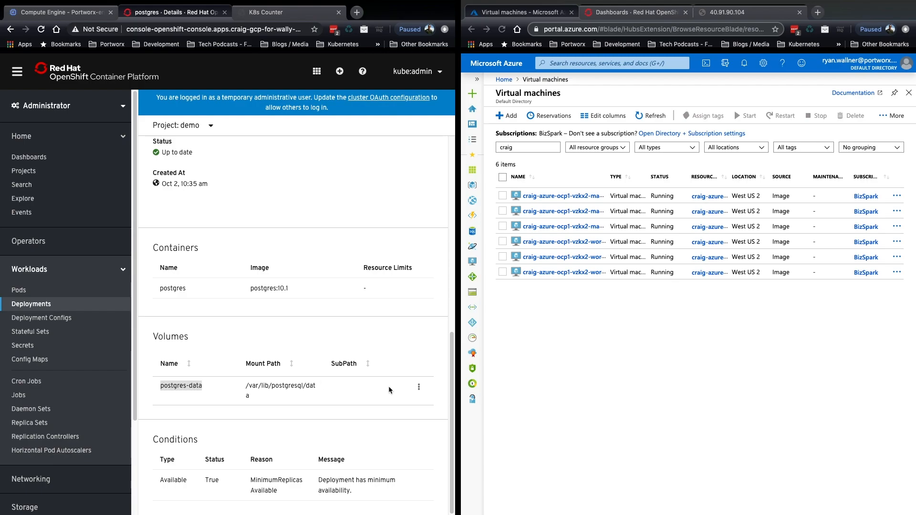
scroll(down, 3)
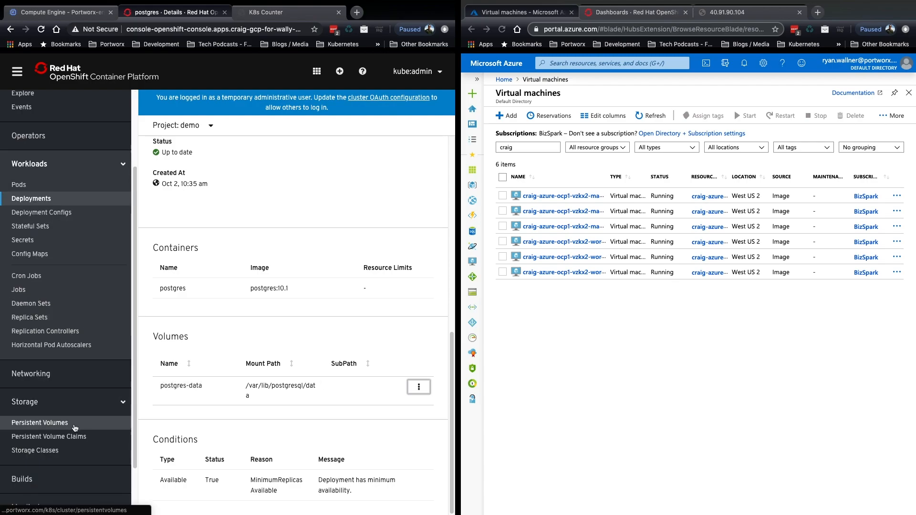
click(39, 423)
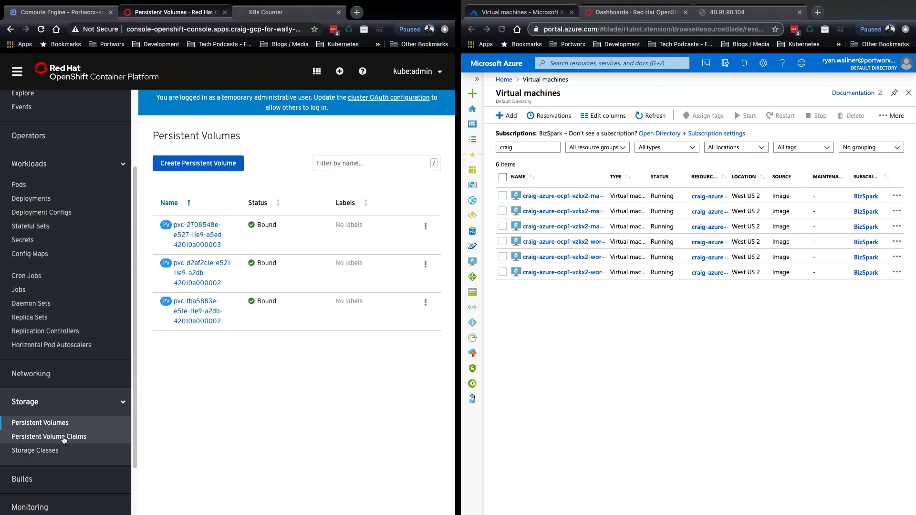
click(35, 450)
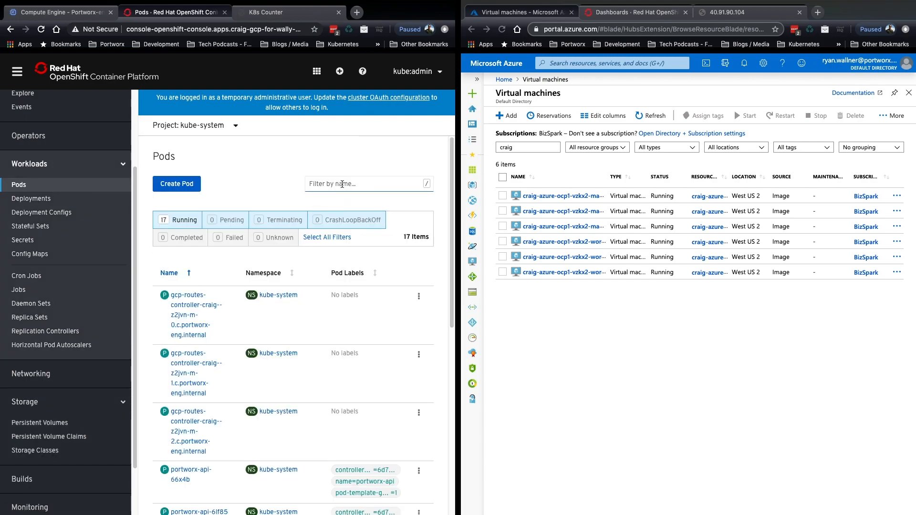
Filter kube-system pods by 'portworx' to reveal the portworx-api and portworx-operator pods.
text(portworx)
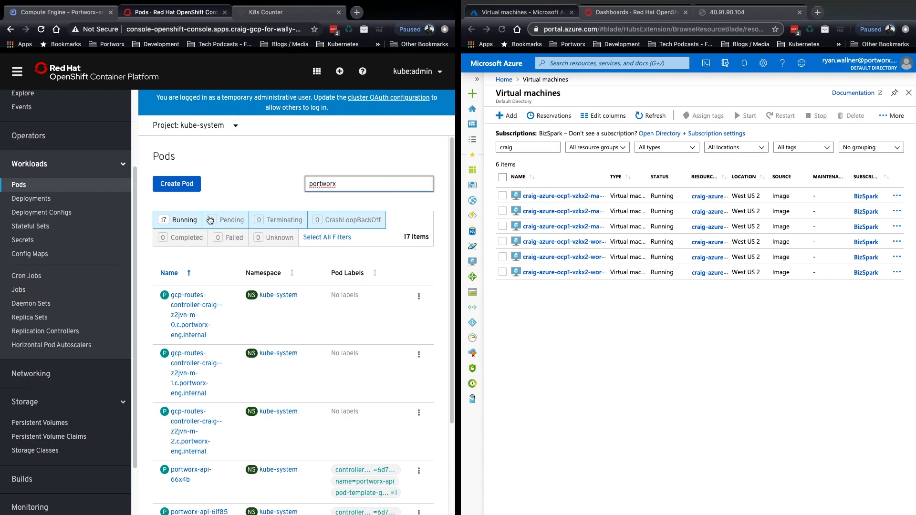
scroll(down, 3)
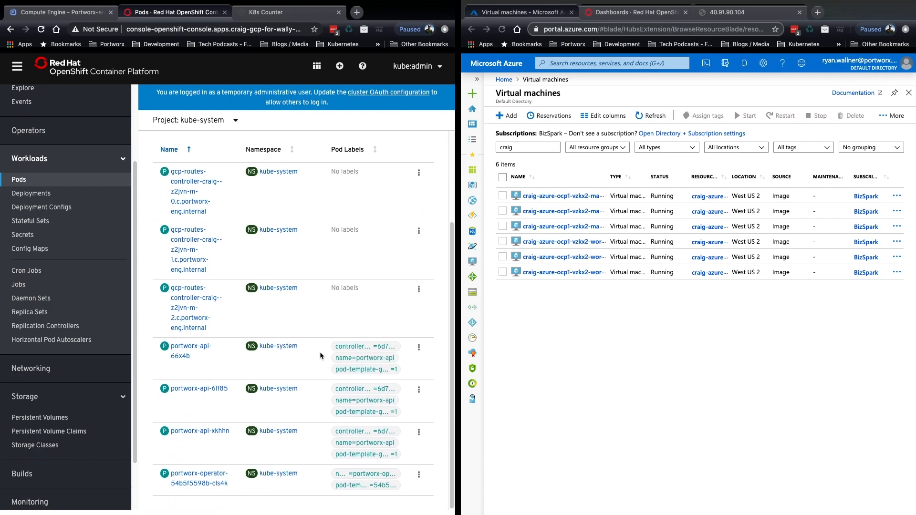
scroll(down, 3)
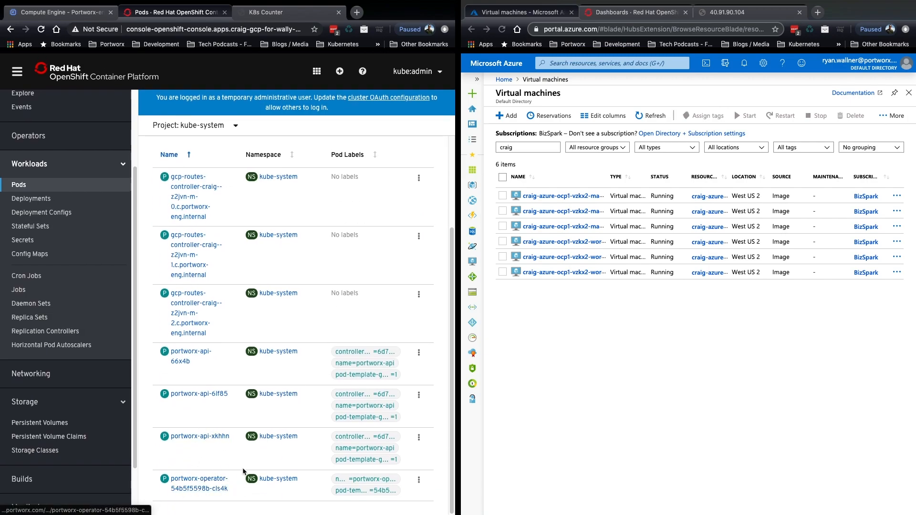
mouse_move(198, 482)
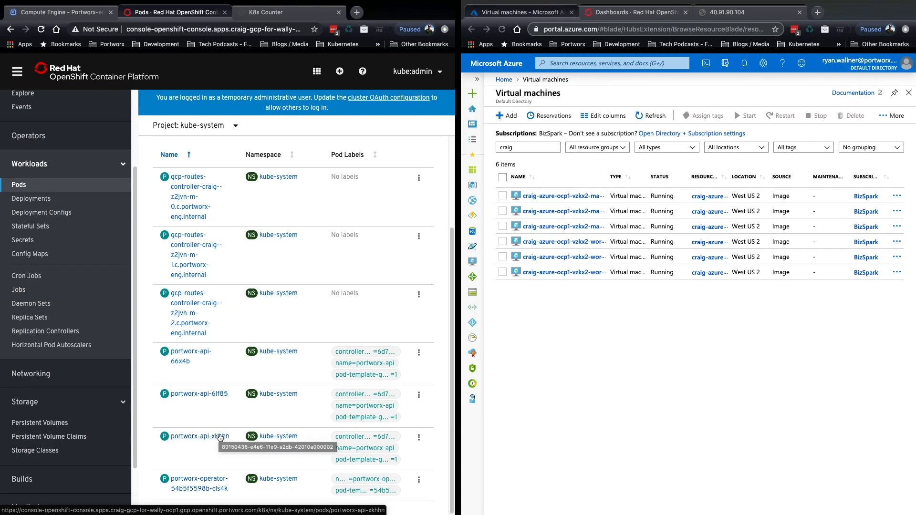
text(portworx)
text(demo)
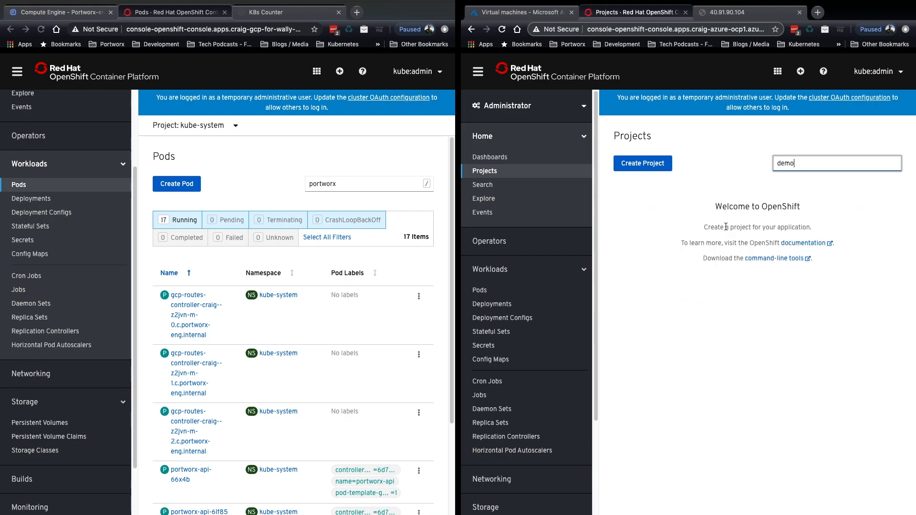
mouse_move(482, 345)
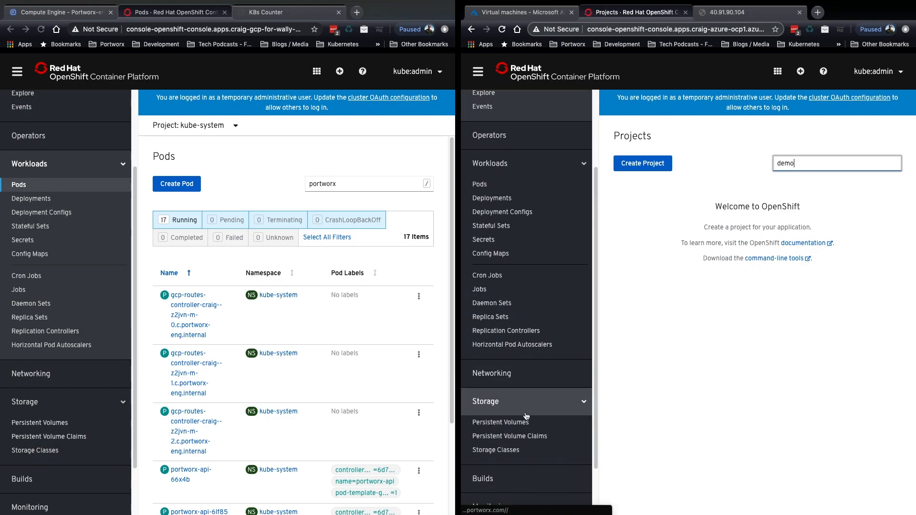
View the Azure cluster's storage classes, then filter its Projects for 'demo' to confirm none exists.
click(504, 450)
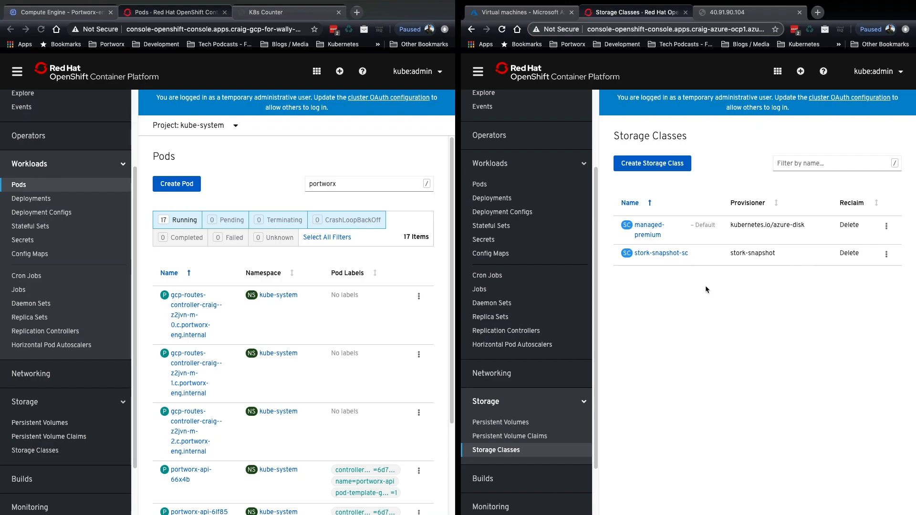
mouse_move(801, 303)
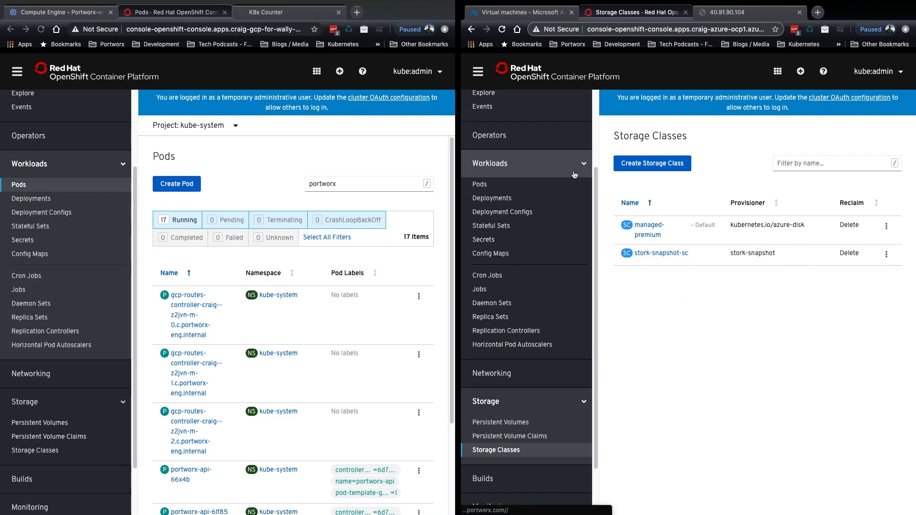
click(485, 171)
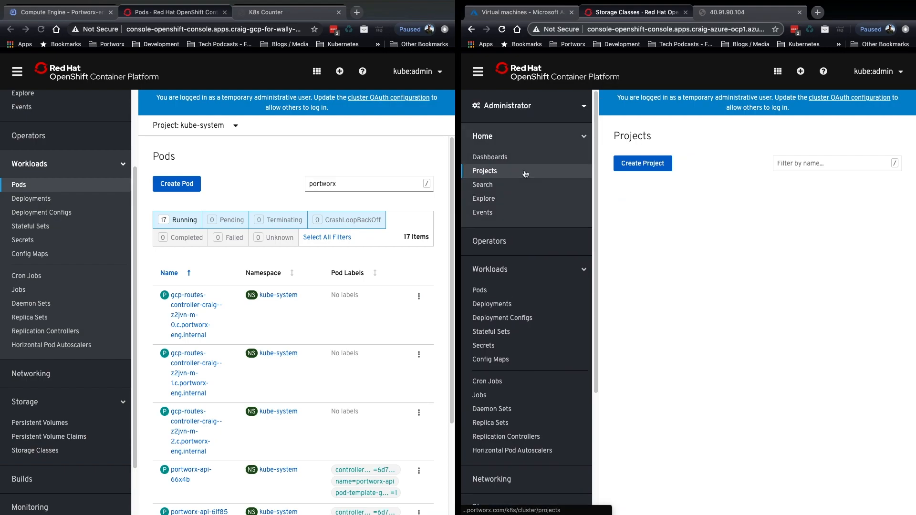
text(demo)
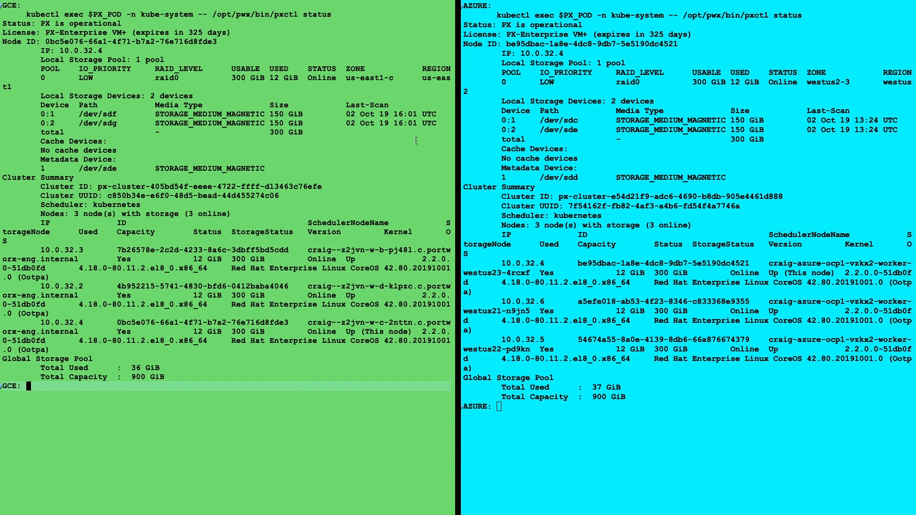
Run pxctl status on both clusters and kubectl get po -n demo to list the GCE demo pods.
text(kubectl get po -n demo)
click(689, 405)
text(c;)
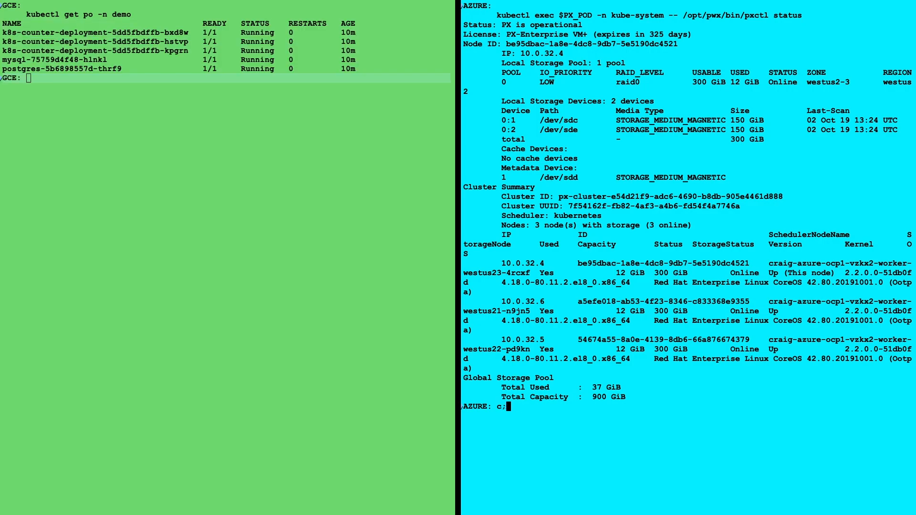
text(kubectl ge)
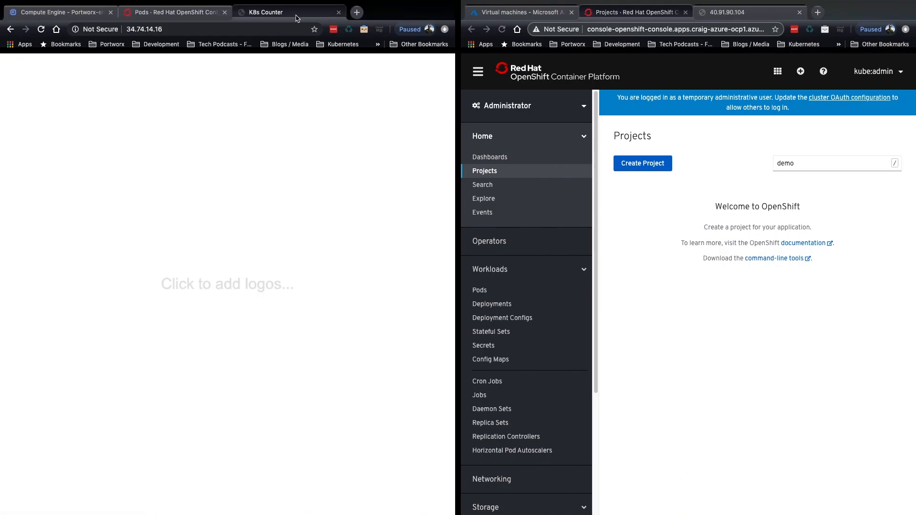
mouse_move(261, 148)
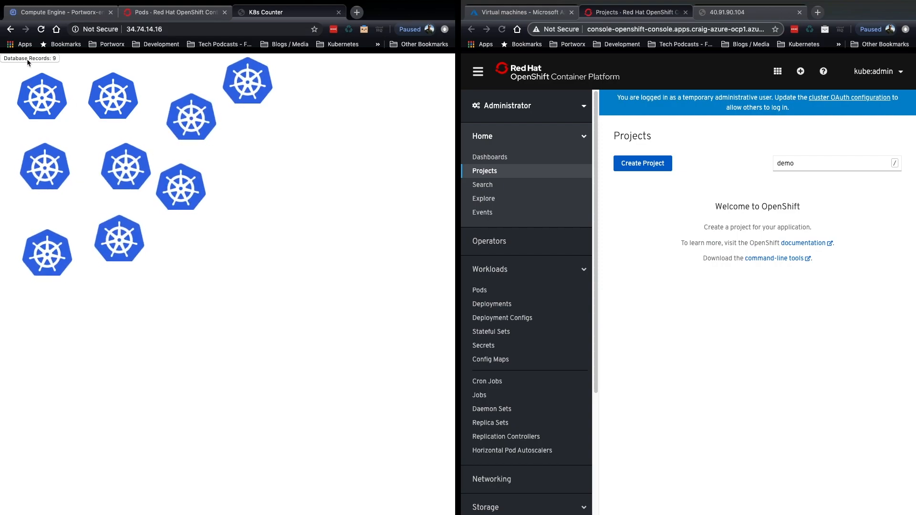
mouse_move(221, 165)
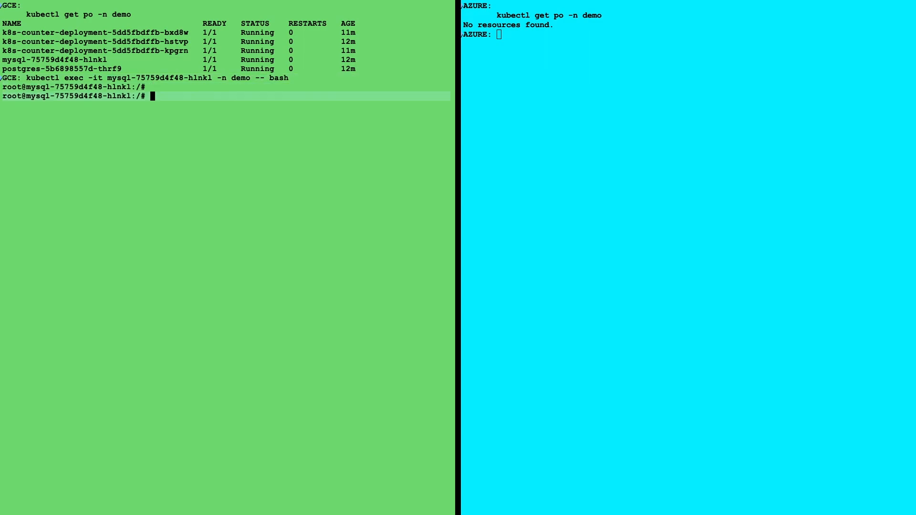
Log into MySQL as root, create database foo and a pet table with name, owner, species, sex columns.
text(mysql -u root -p)
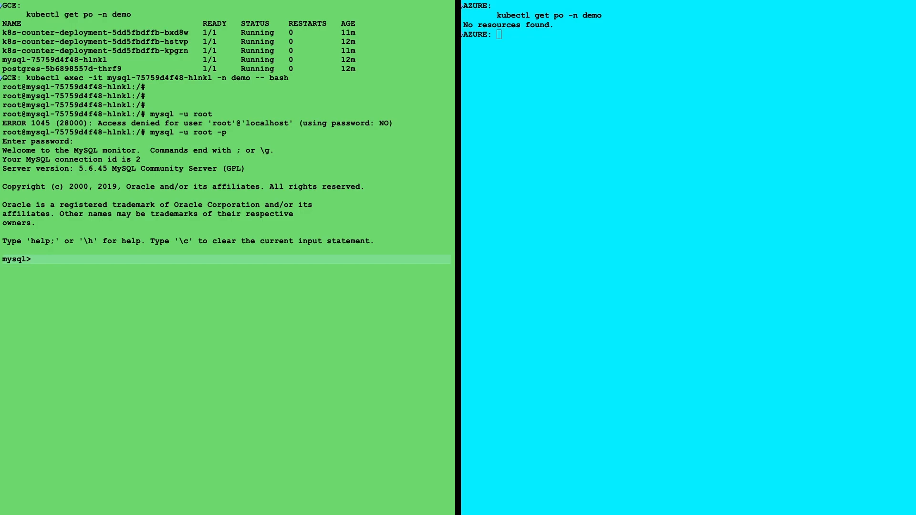
text(create database foo;)
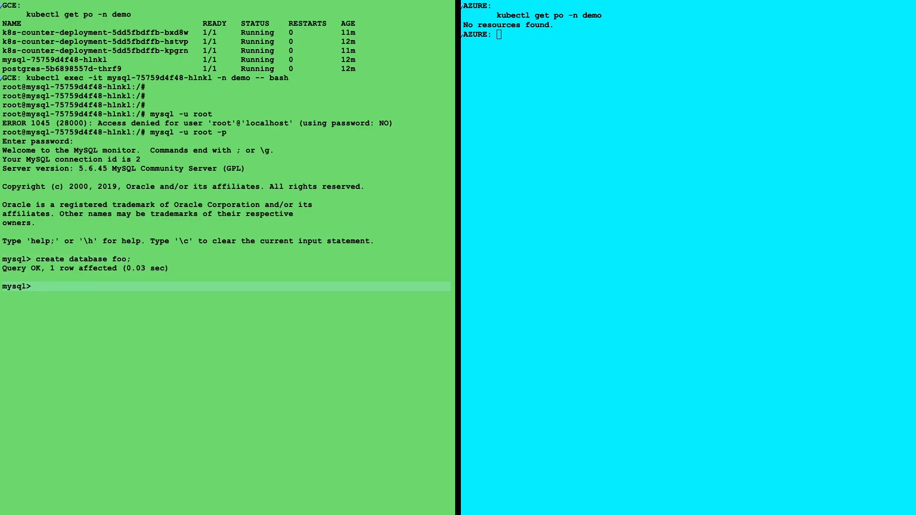
text(use foo;)
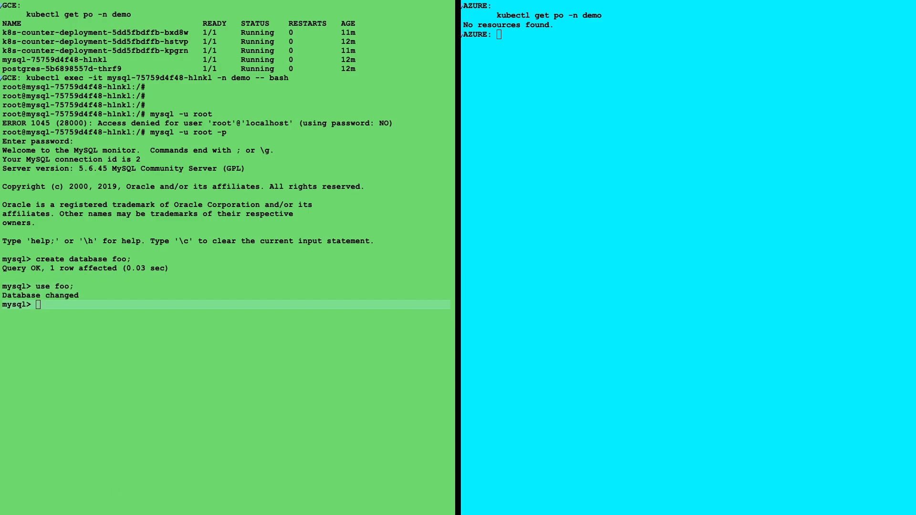
text(CREATE TABLE pet (name VARCHAR(20), owner VARCHAR(20),species VARCHAR(20), sex CHAR(1), birth DATE, death DATE);)
text(select)
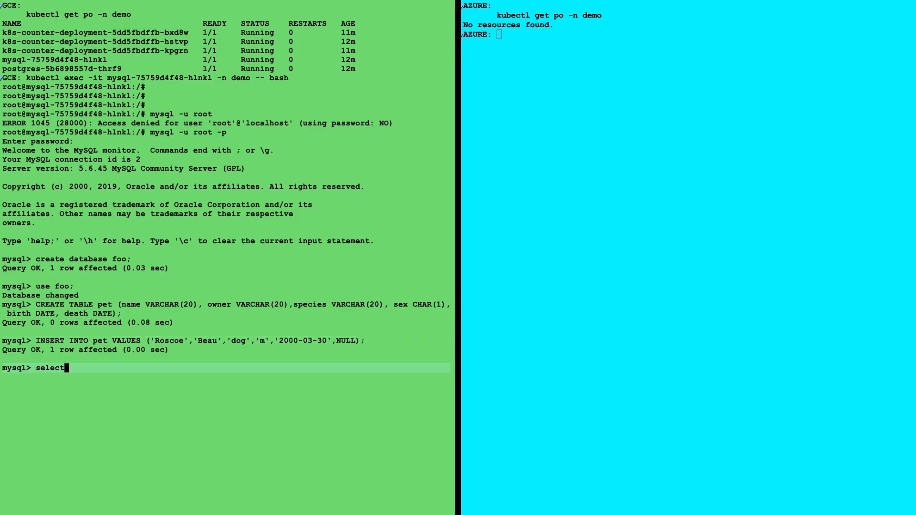
Select all rows from pet to confirm the Roscoe row, then exit MySQL.
text(* from)
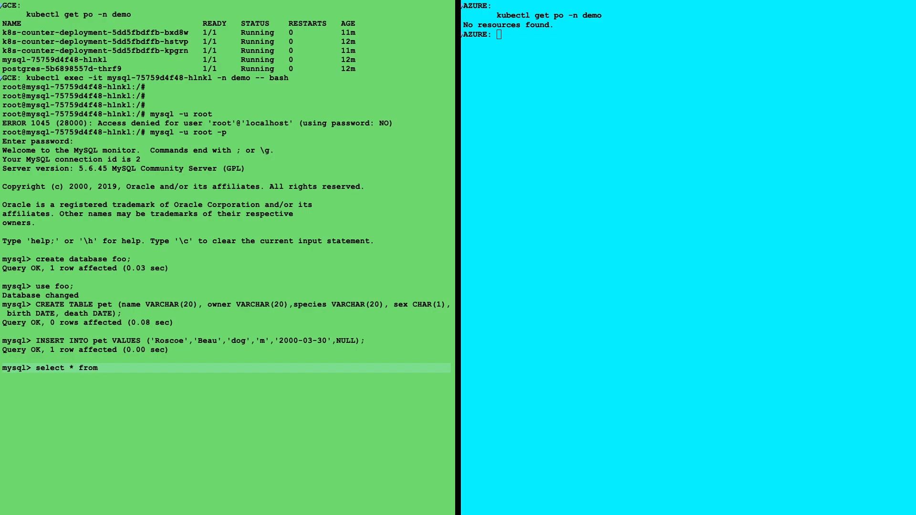
text(pet;)
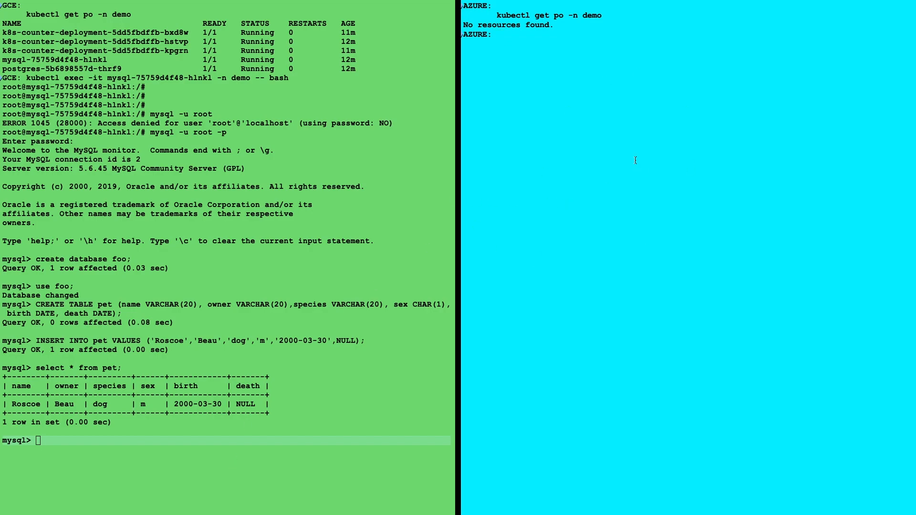
text(exit)
text(storkctl get cl)
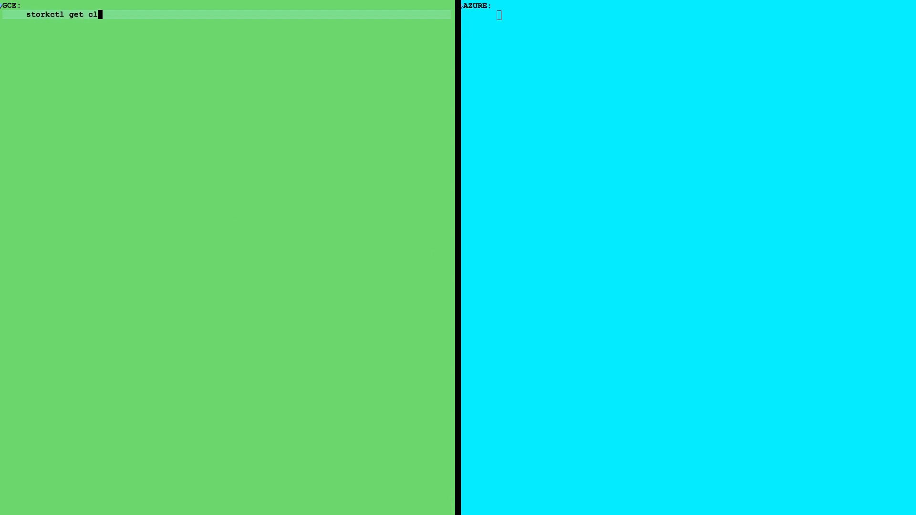
Run storkctl get clusterpair -n demo showing remote-azure Ready for storage and scheduler.
text(usterpair -n demo)
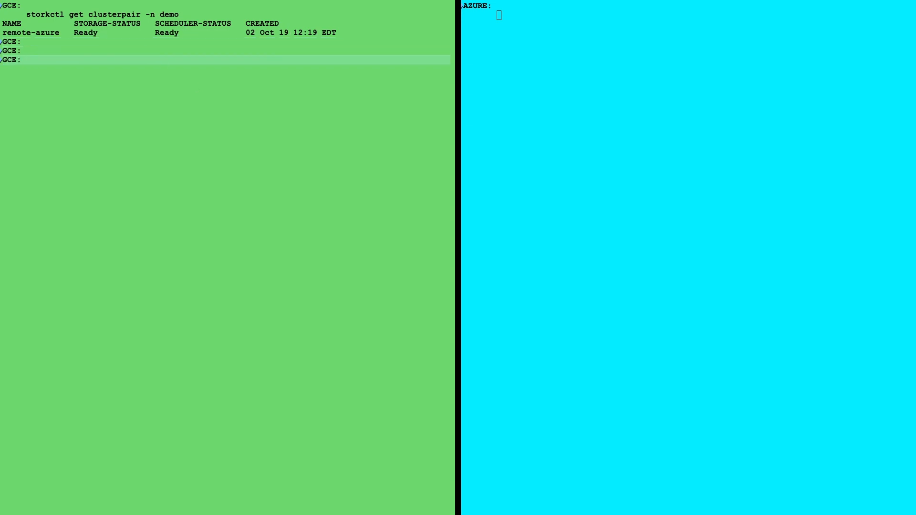
text(kubve=)
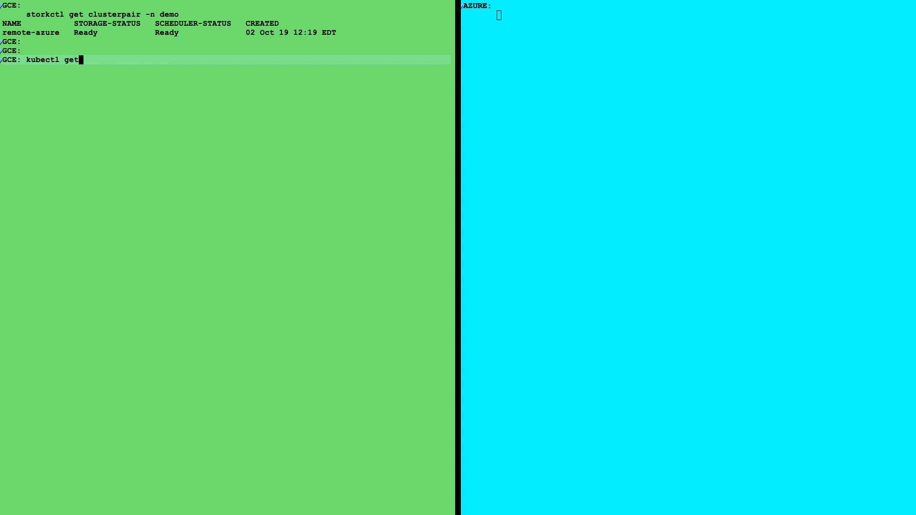
List schedule policies in demo and describe migration-policy with its 15-minute interval.
text(" ")
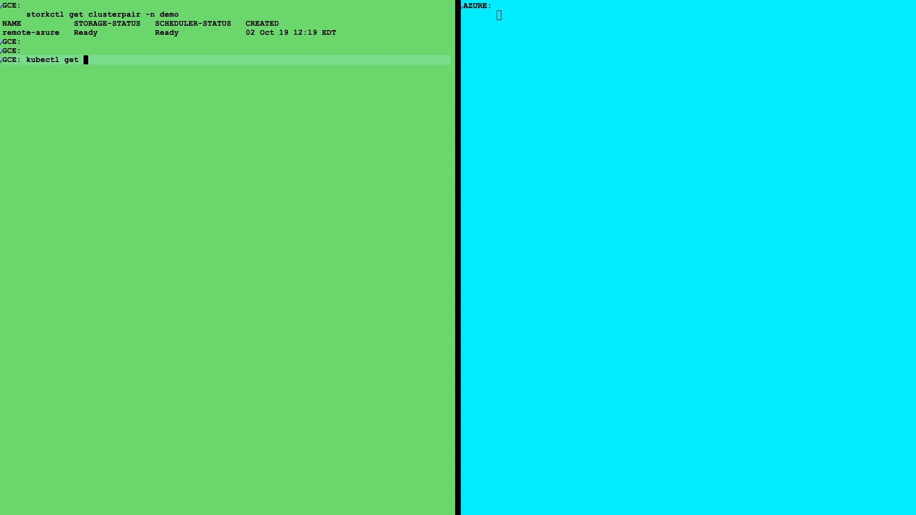
text(schedulepolicy -n demo)
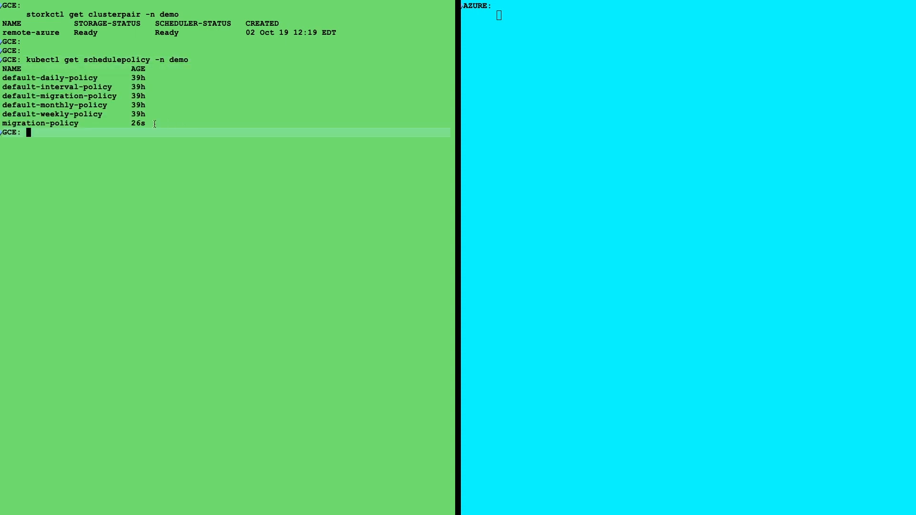
text(kubectl get schedulepolicy -n demo)
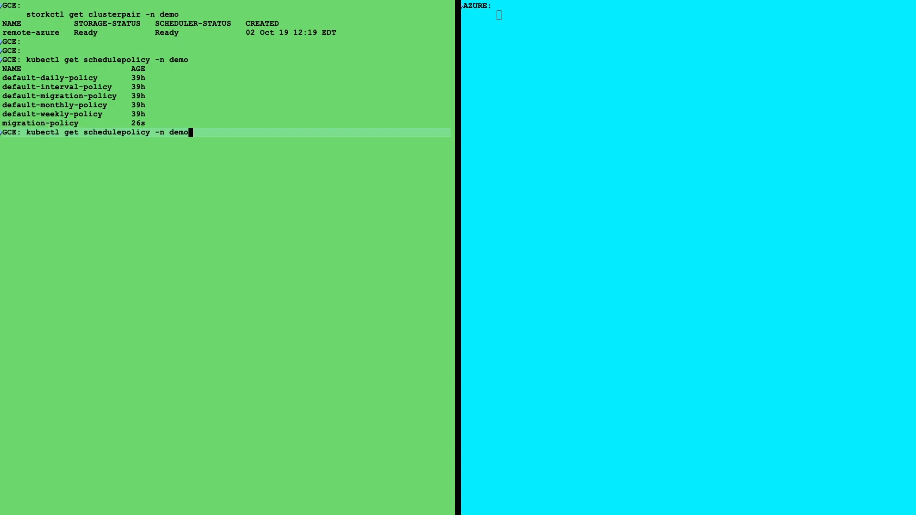
text(describe)
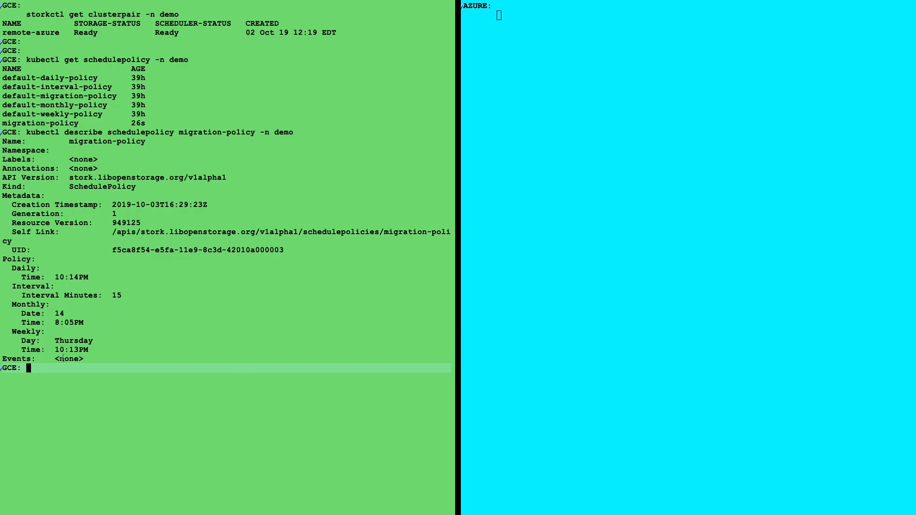
key(enter)
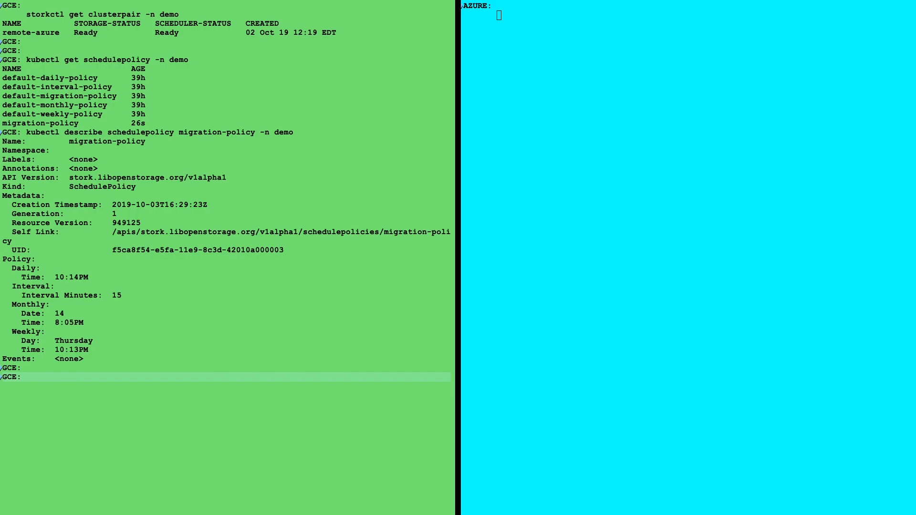
Open migrate-demo-ns.yaml in vi to view the MigrationSchedule targeting remote-azure.
text(vi migr)
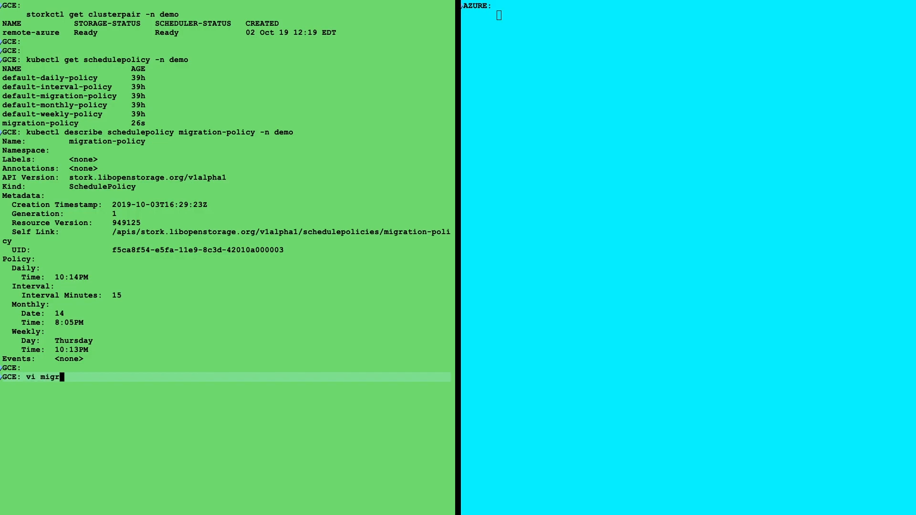
text(ate-demo-ns.yaml)
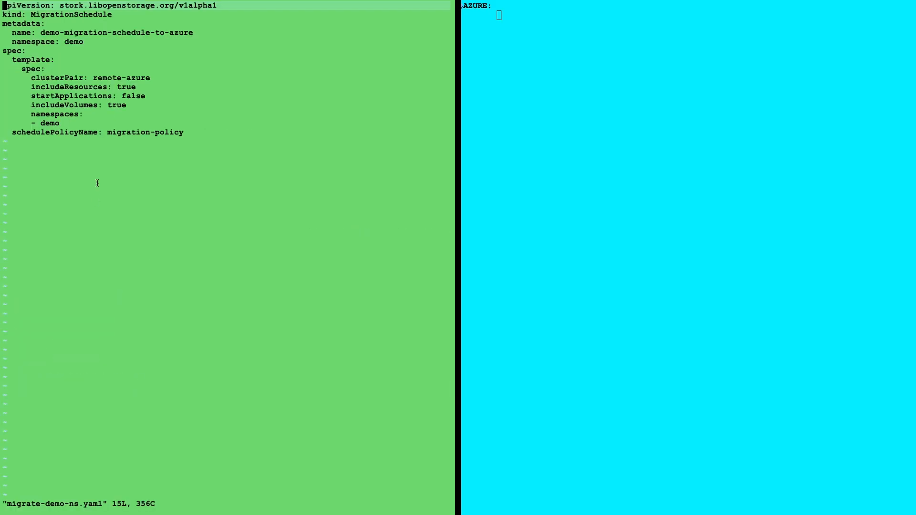
Review migrate-demo-ns.yaml in vi, then create the MigrationSchedule with kubectl create -f.
double_click(57, 78)
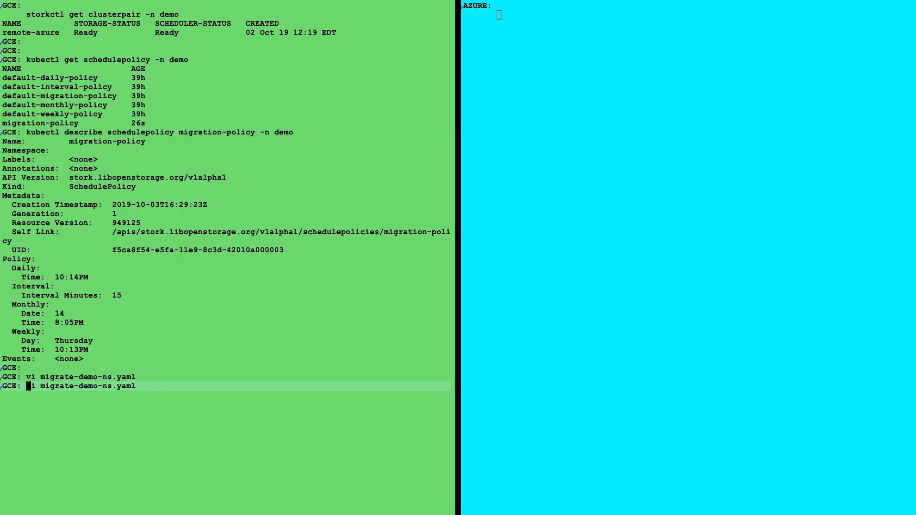
text(kubectl)
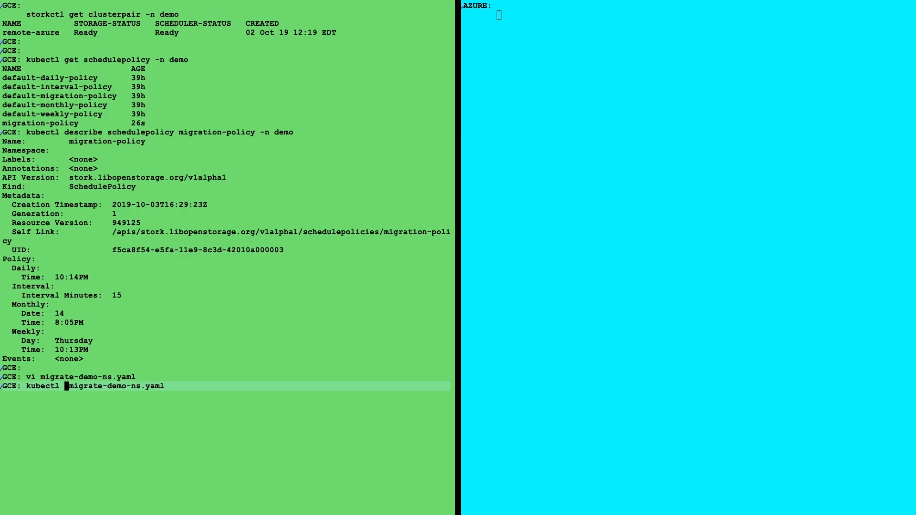
text(create -f)
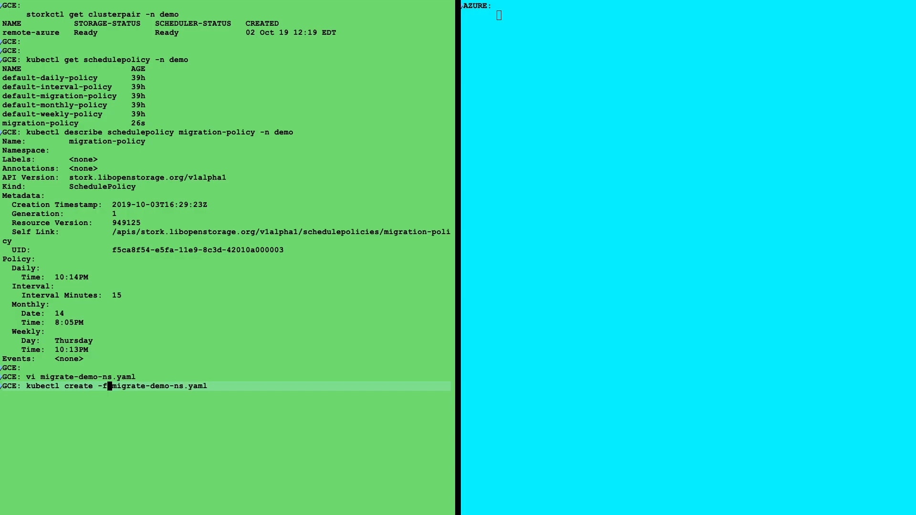
text(" ")
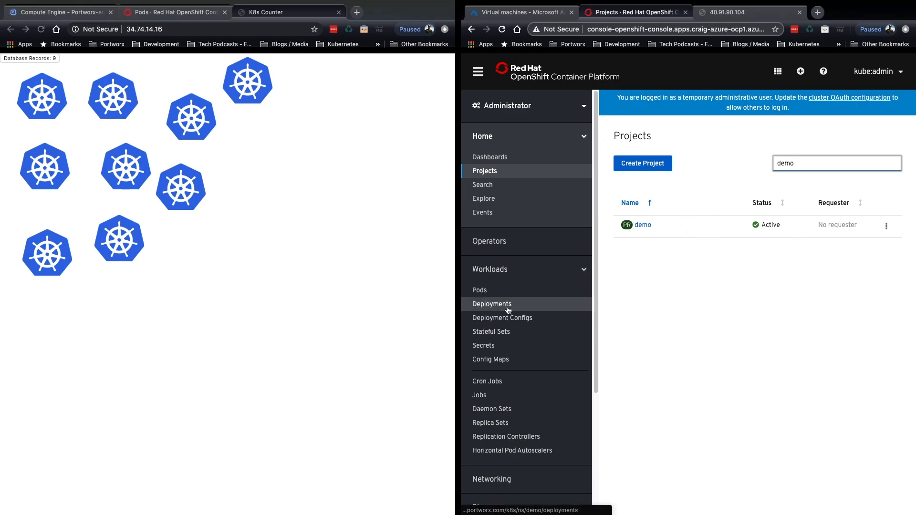
View the postgres Deployment Overview on the Azure cluster, currently at zero pods.
click(493, 303)
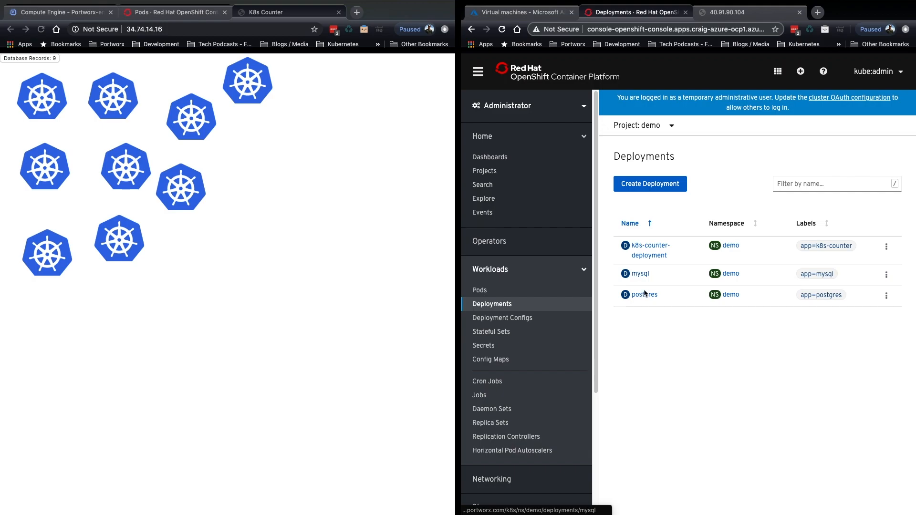
click(644, 295)
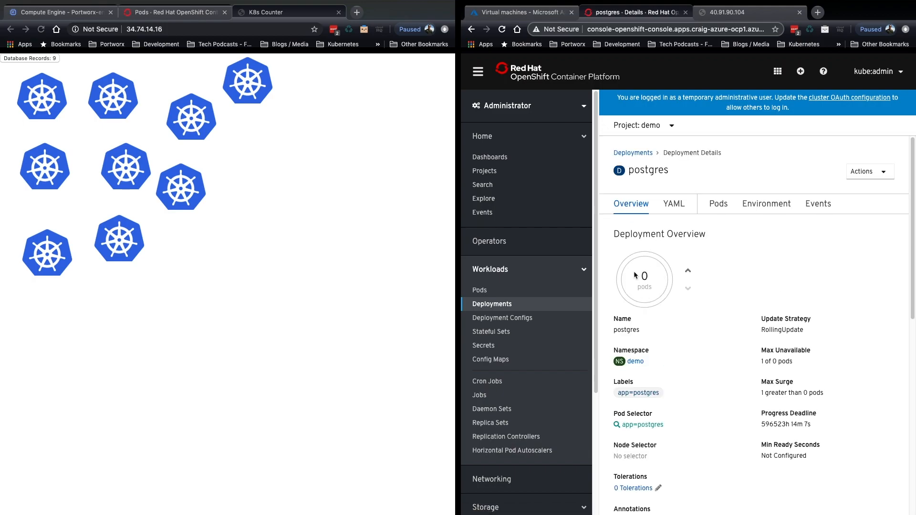
click(480, 290)
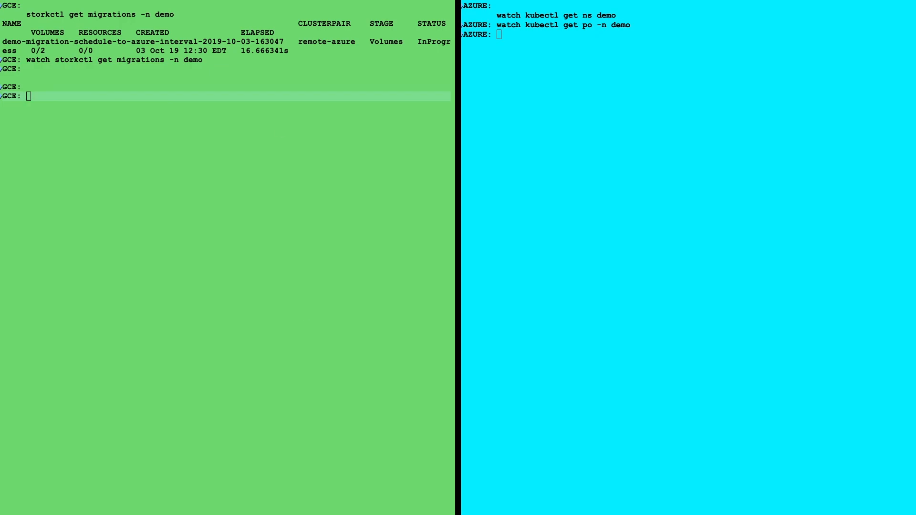
Edit demo-migration-schedule-to-azure and check the mysql deployment on the GCP cluster.
text(kubectl edit migrationschedule -n demo demo-migration-schedule-to-azure)
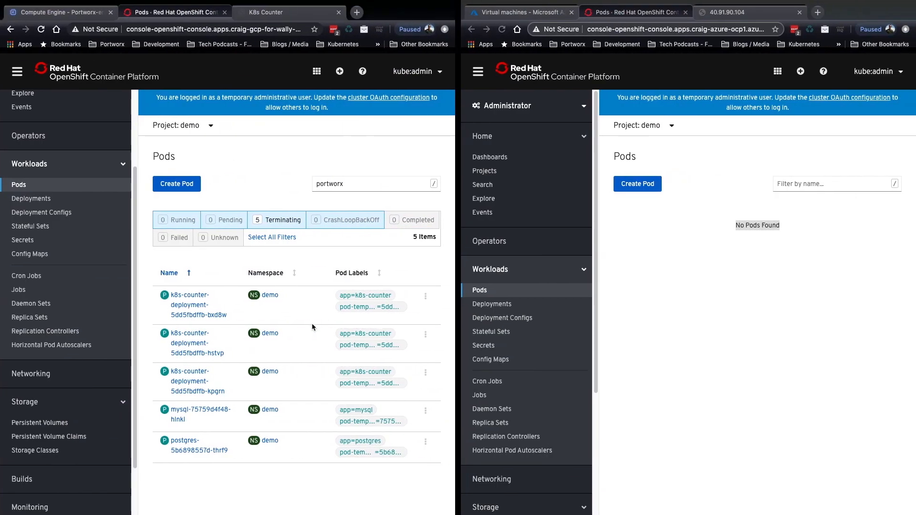
click(31, 199)
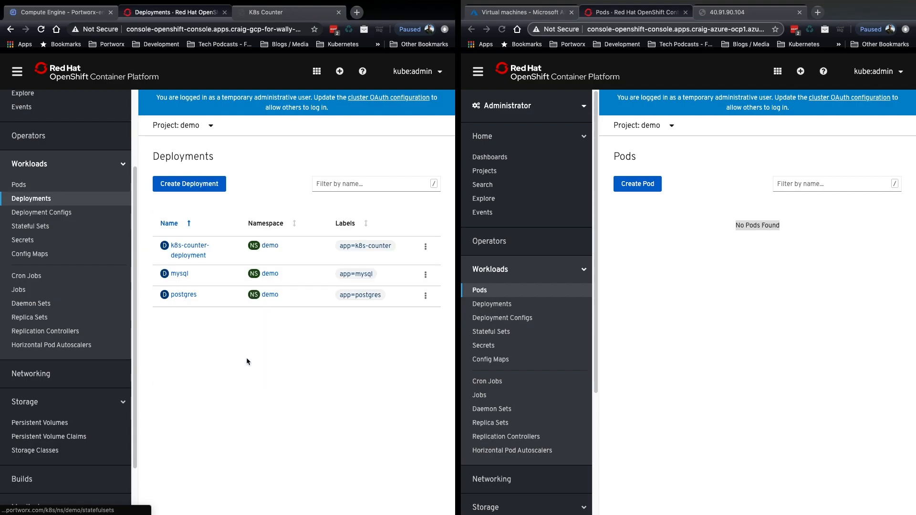
click(188, 246)
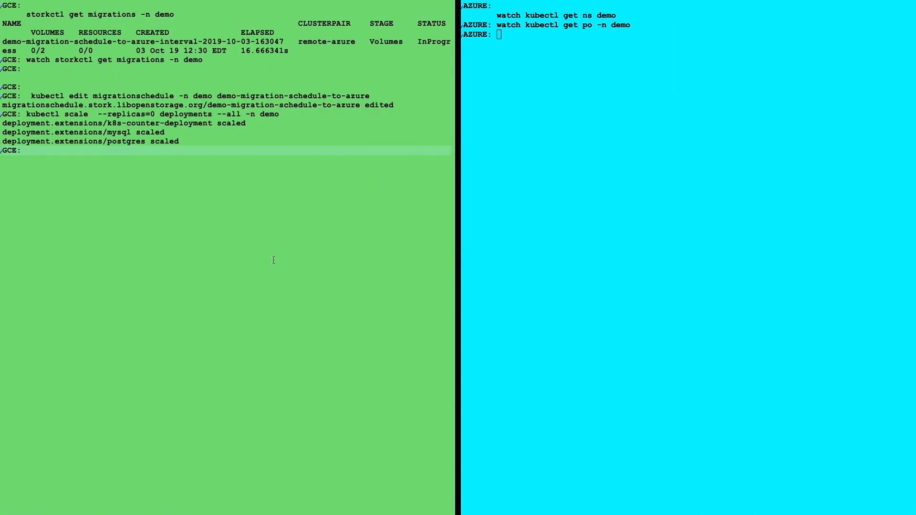
Watch the demo pods, then run storkctl activate migration -n demo on Azure.
text(watch kubectl get po -n demo)
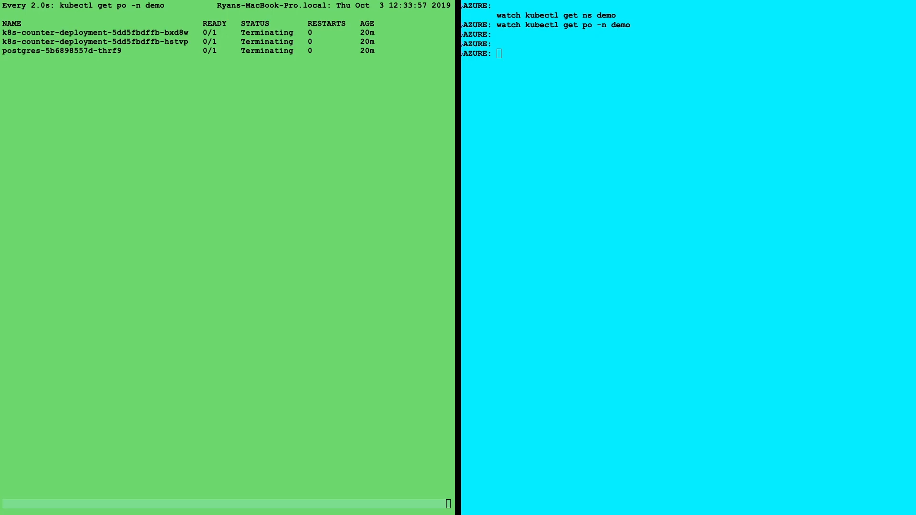
text(storkctl activate migration -n demo)
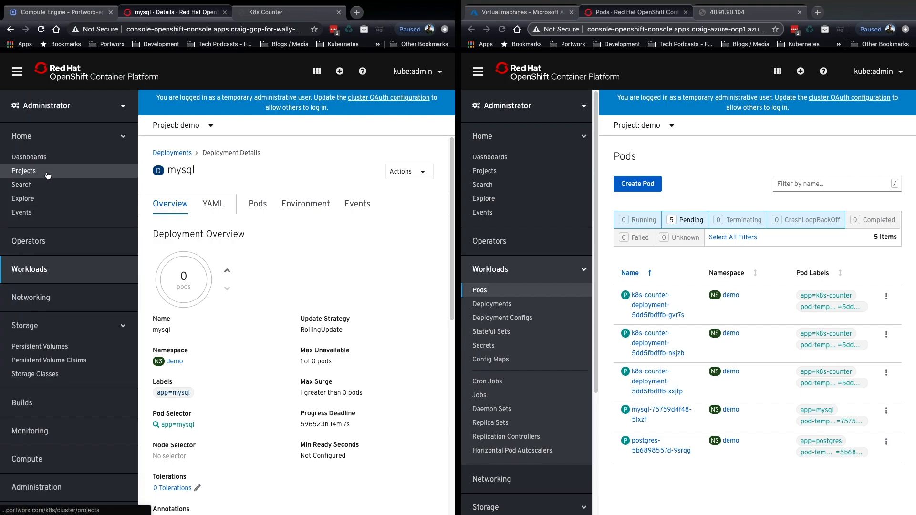
Reload the GCP K8s Counter app to confirm it no longer responds.
click(30, 269)
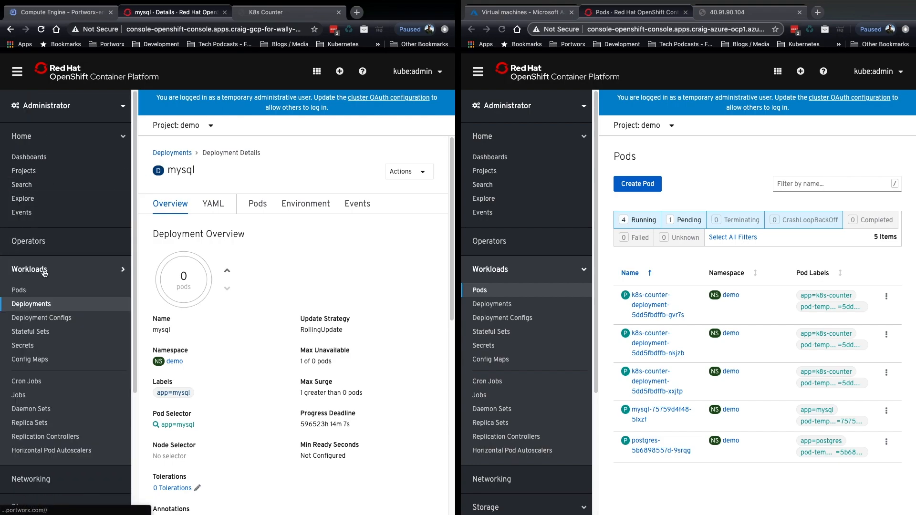
click(20, 290)
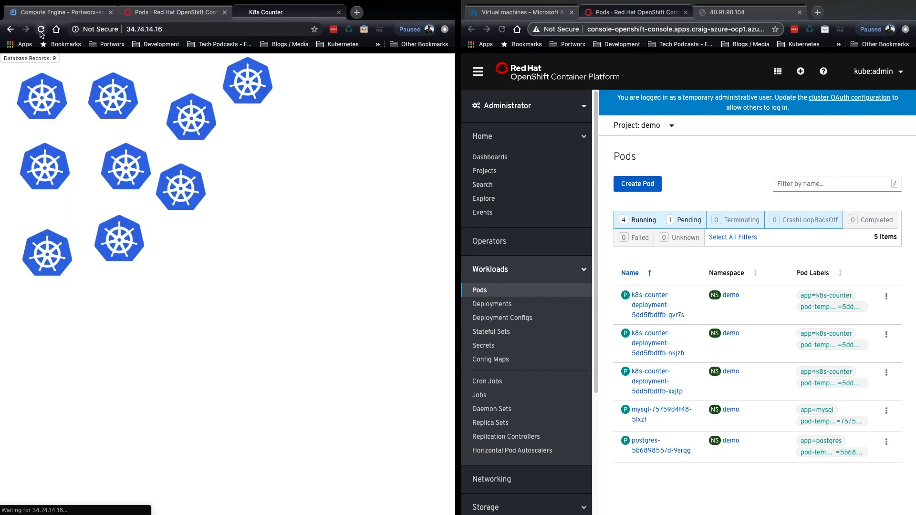
click(41, 30)
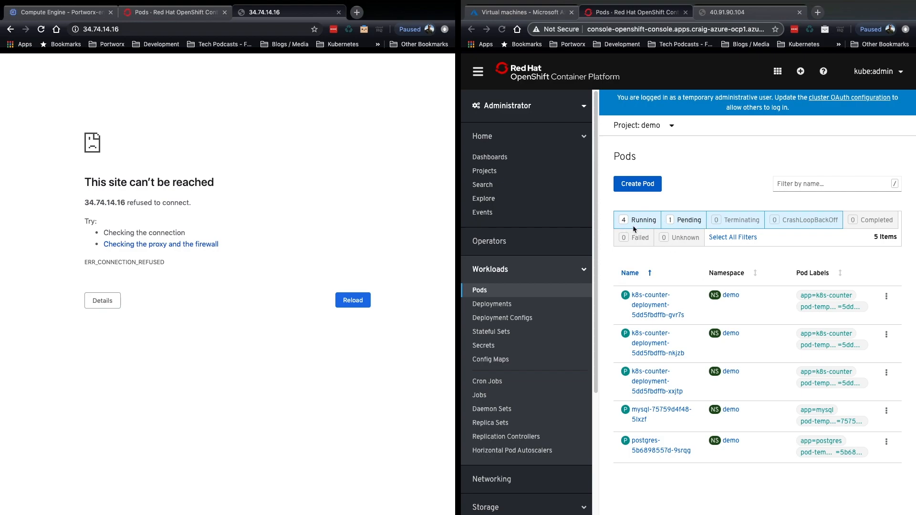
mouse_move(580, 220)
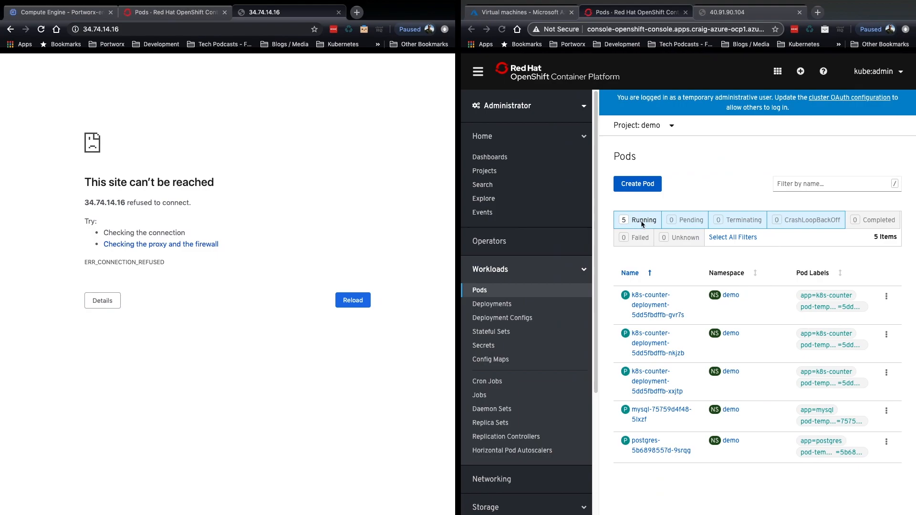
Reload the Azure K8s Counter app on port 30123 showing 9 database records.
click(748, 12)
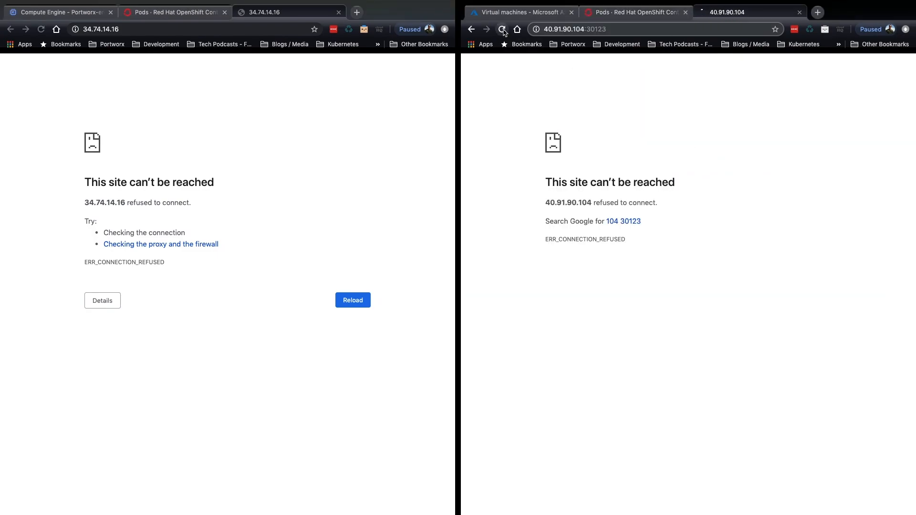
click(502, 30)
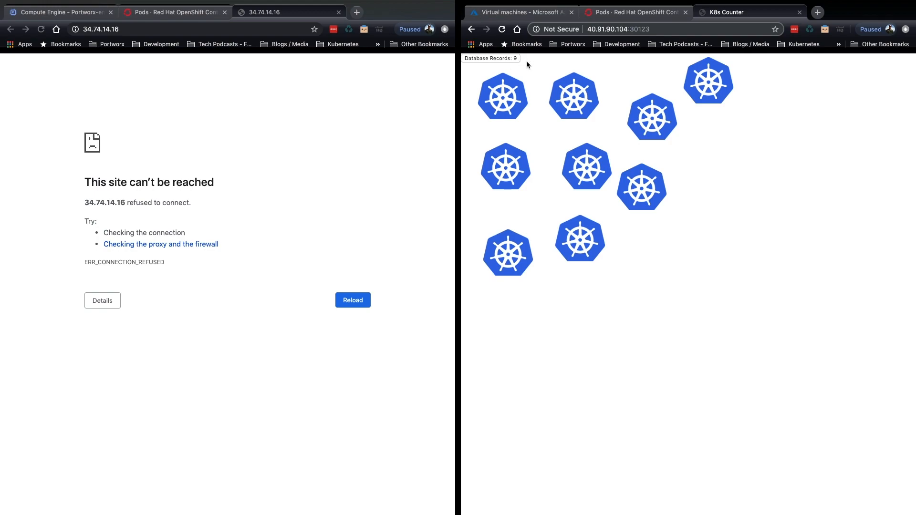
mouse_move(802, 380)
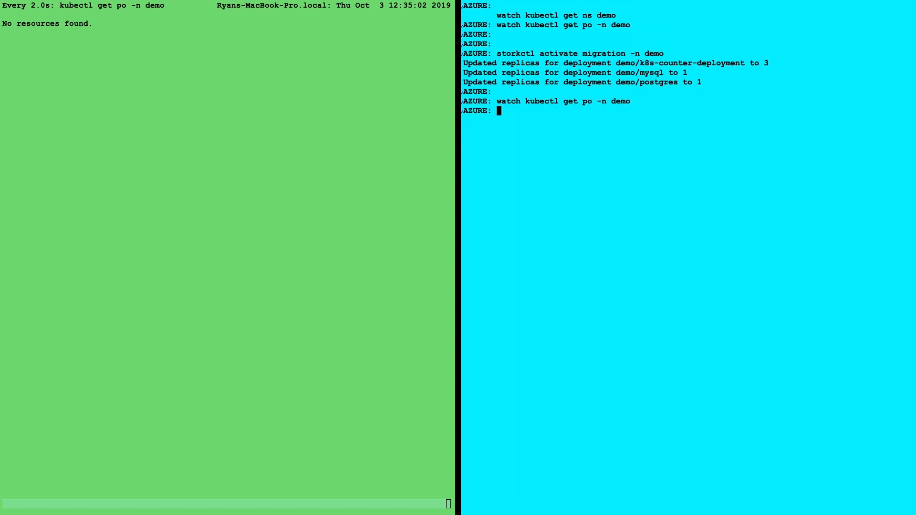
Exec into pod mysql-75759d4f48-5lxzf, use database foo and select * from pet to show Roscoe.
text(kubectl get)
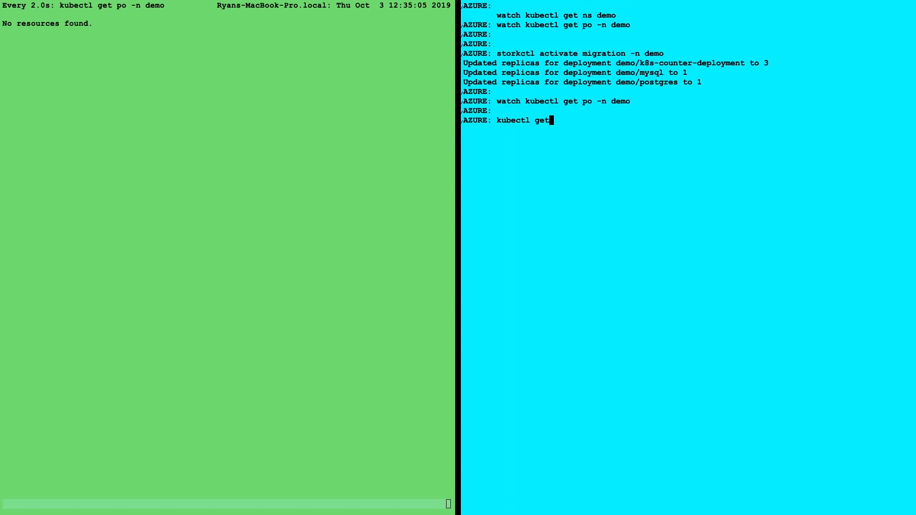
text(exec)
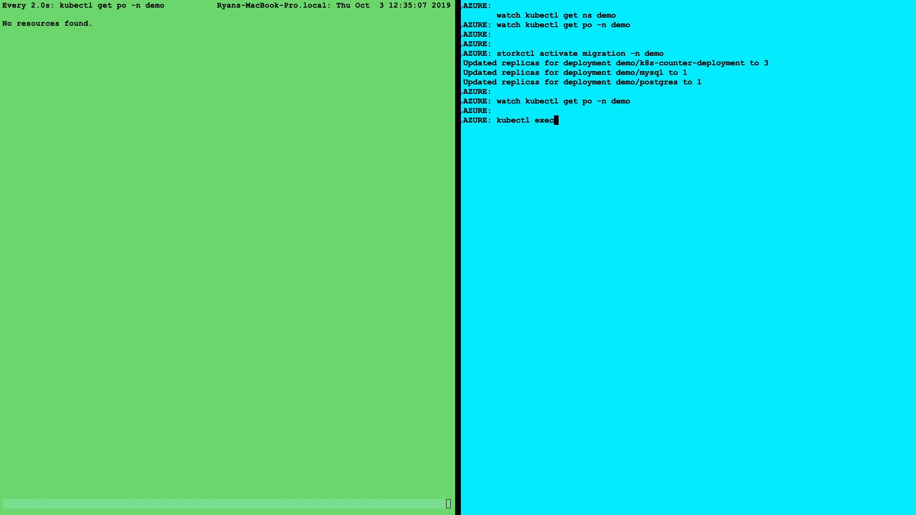
text(-it)
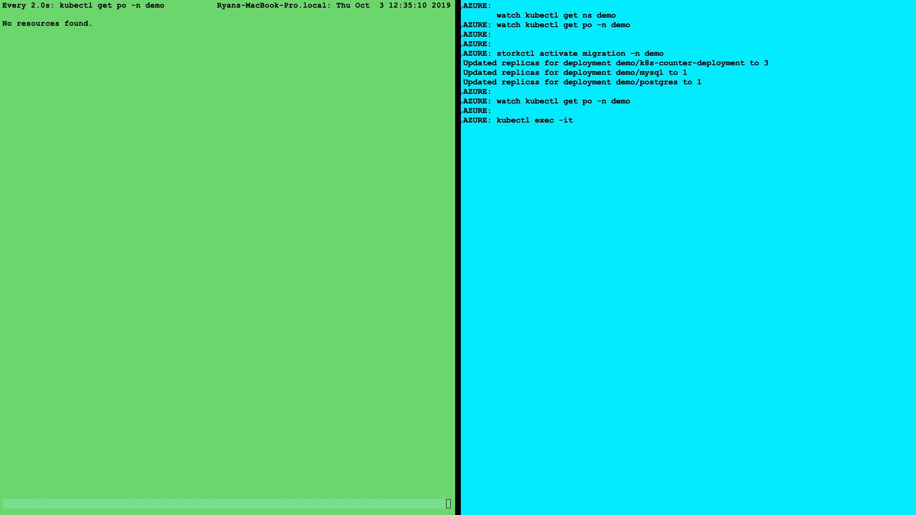
text(mysql-75759d4f48-5lxzf -n demo -- bash)
text(use foo)
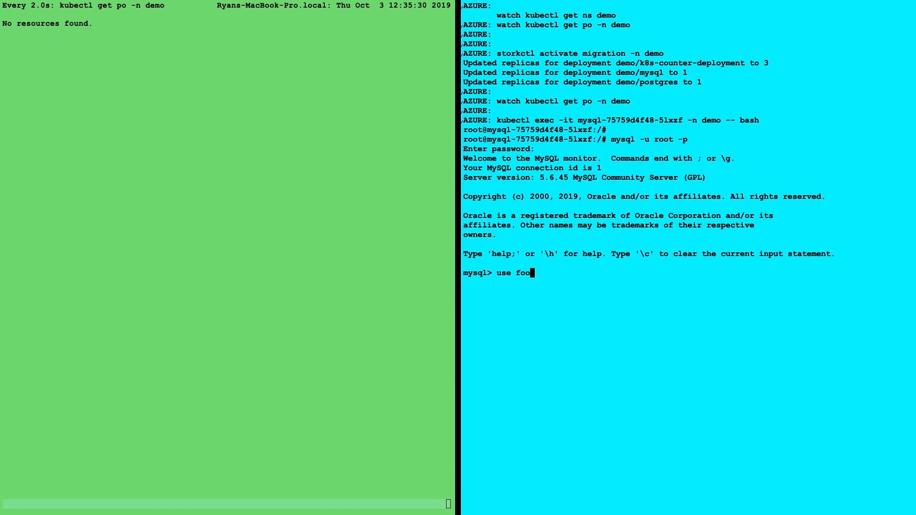
text(;)
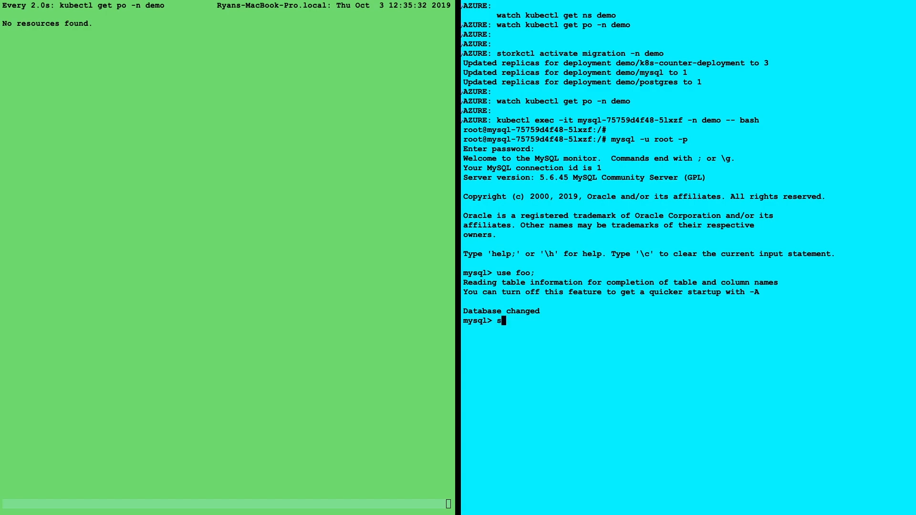
text(elect * from pet;)
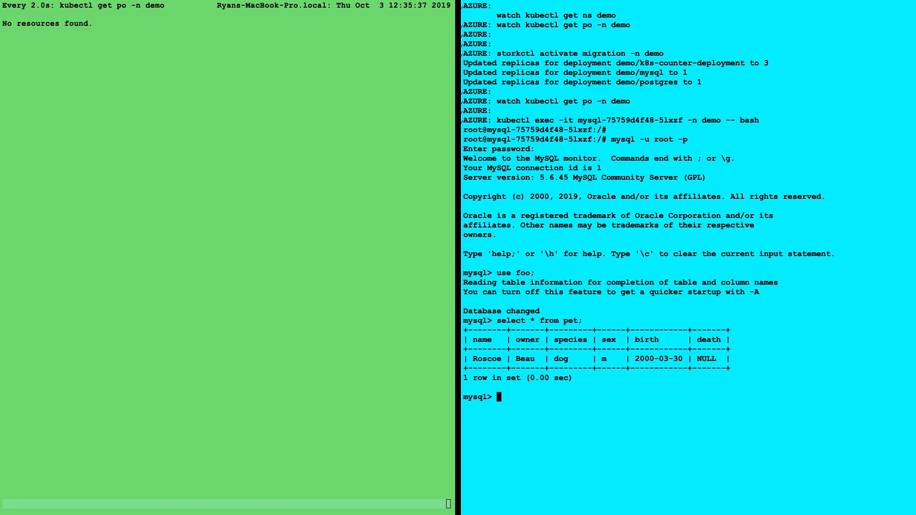
mouse_move(792, 369)
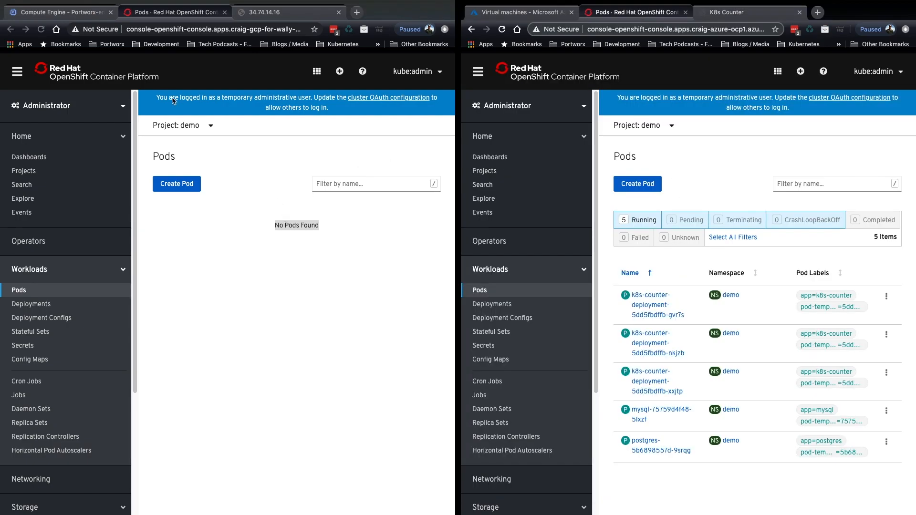
mouse_move(236, 177)
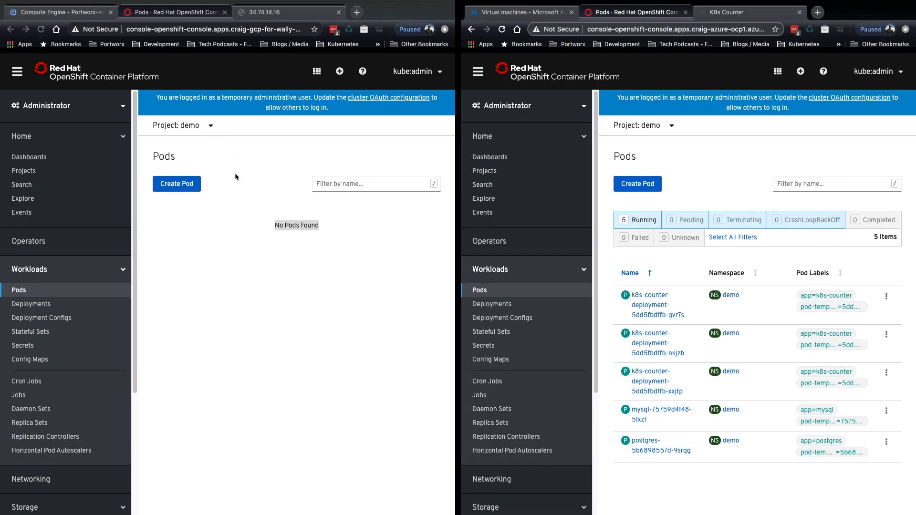